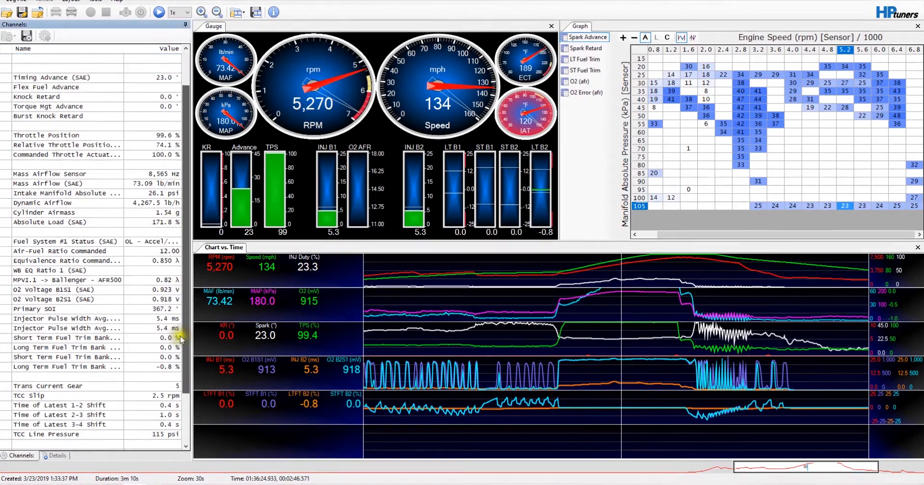
Step: Bring up the Chart Display Layout Editor from the time chart's context menu
scroll("down", 3)
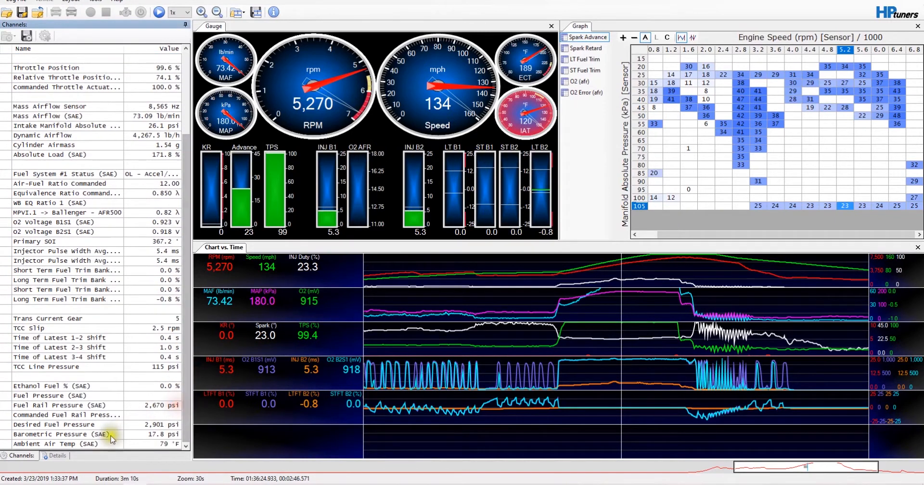
left_click(65, 434)
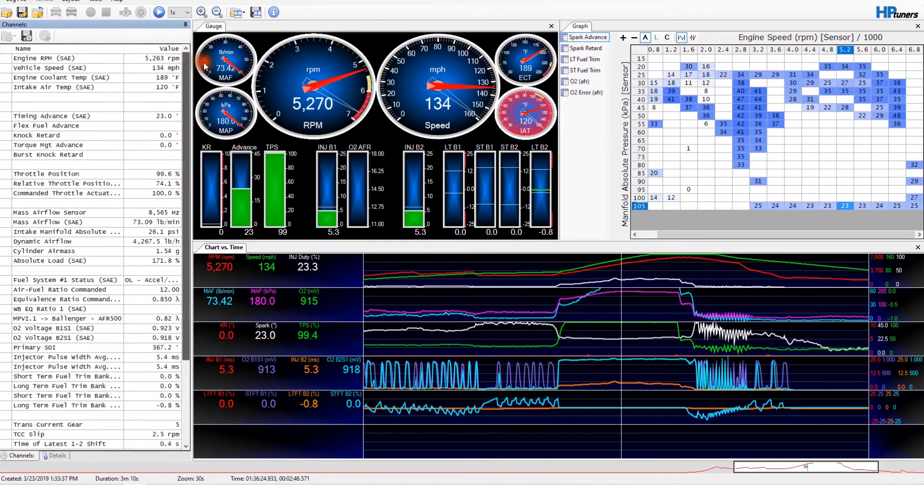
right_click(503, 449)
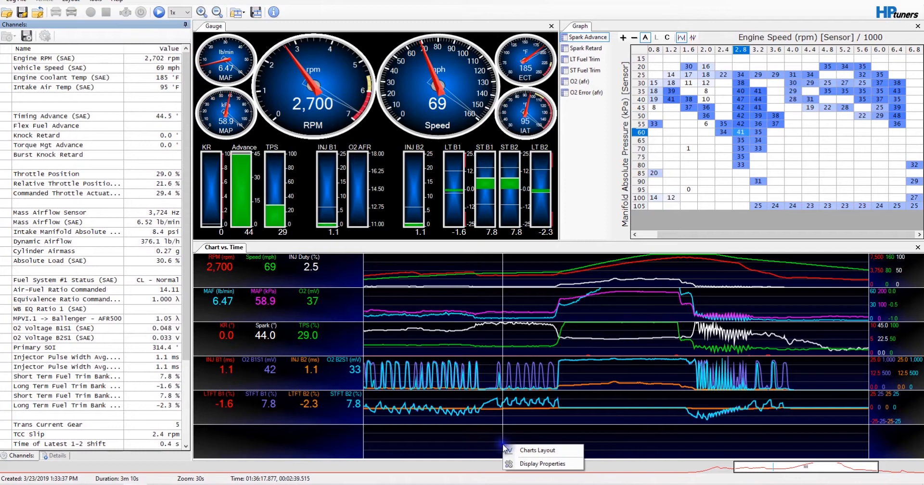
left_click(537, 450)
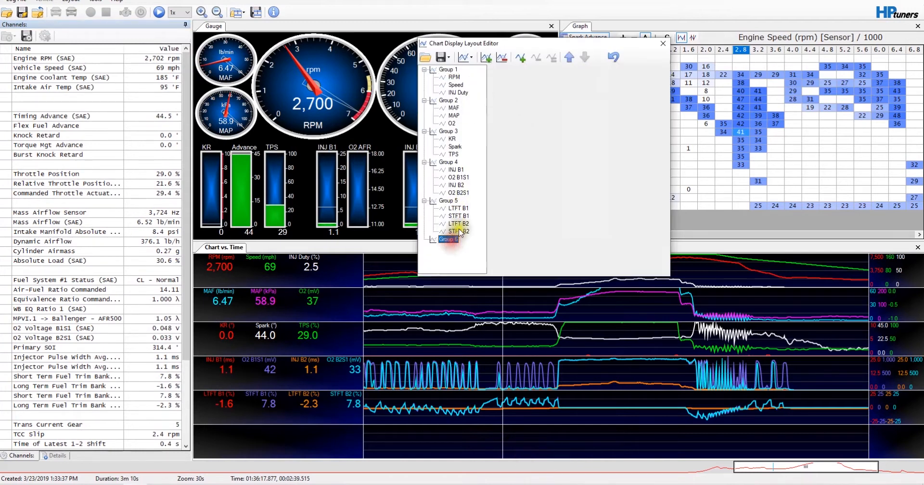
Step: Add a new series to Group 6 and point it at the Boost math parameter under Maths > Pressure
left_click(523, 57)
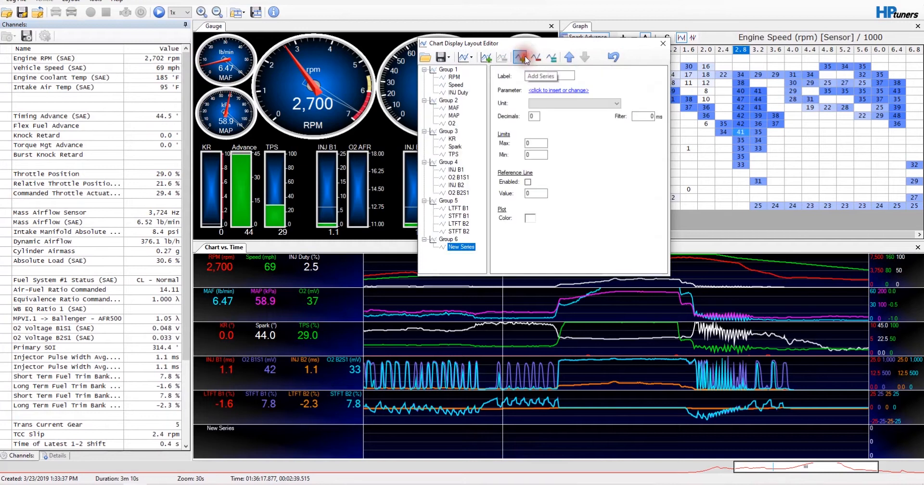
left_click(520, 57)
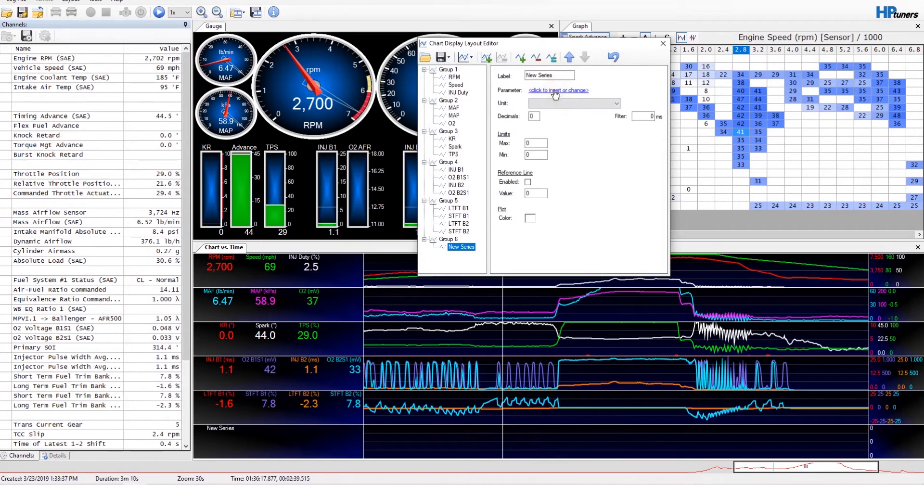
left_click(558, 90)
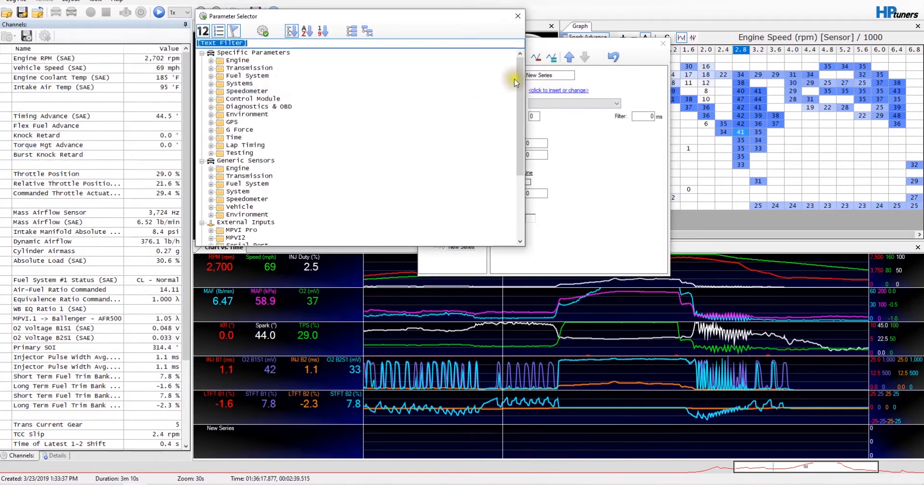
scroll("down", 3)
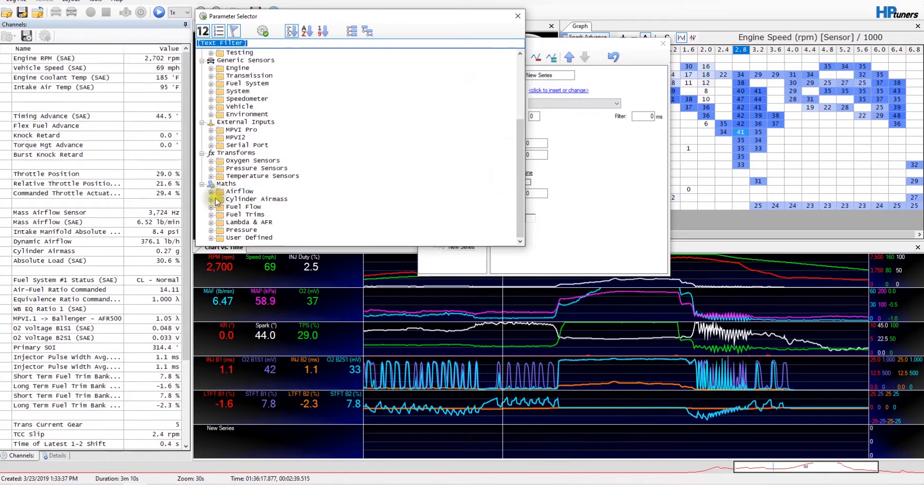
left_click(211, 191)
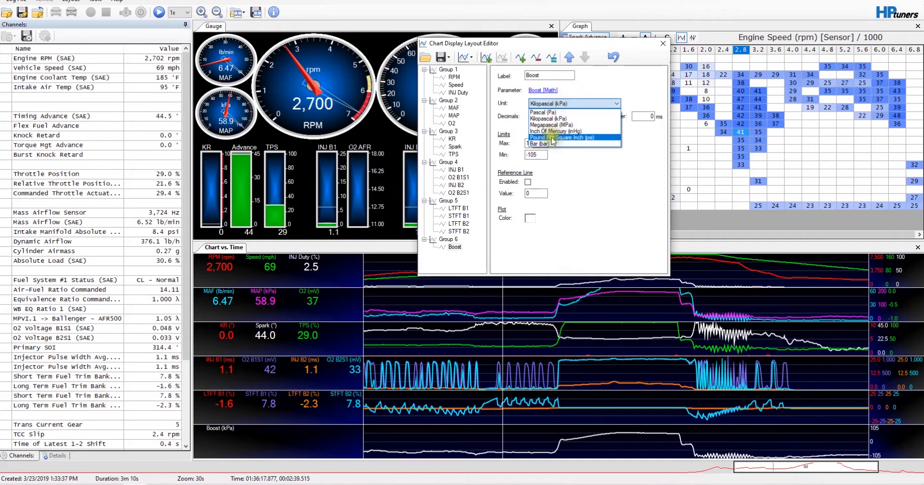
Step: Show the Boost series in psi with limits Max 15 and Min 0, then leave the layout editor
left_click(559, 137)
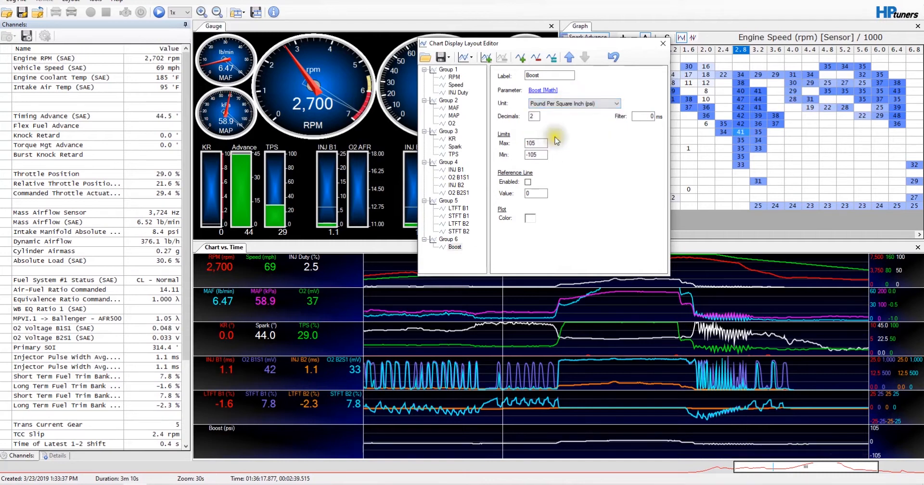
left_click(535, 143)
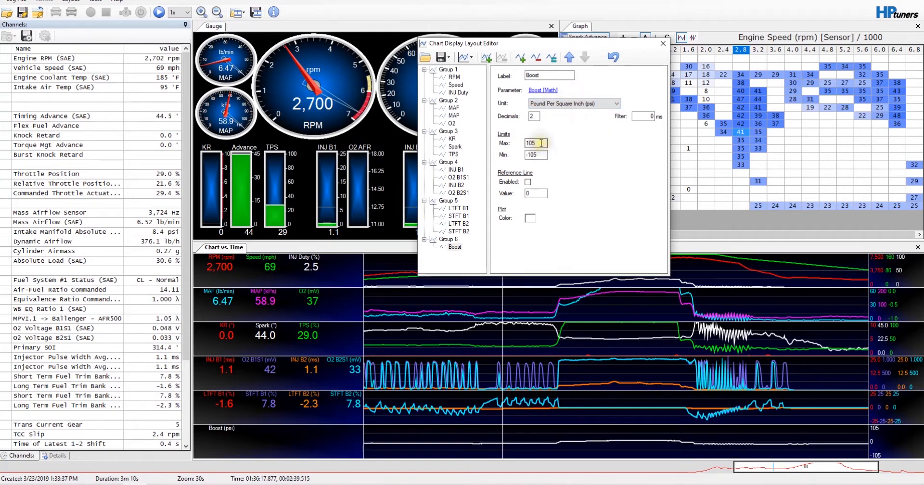
triple_click(535, 143)
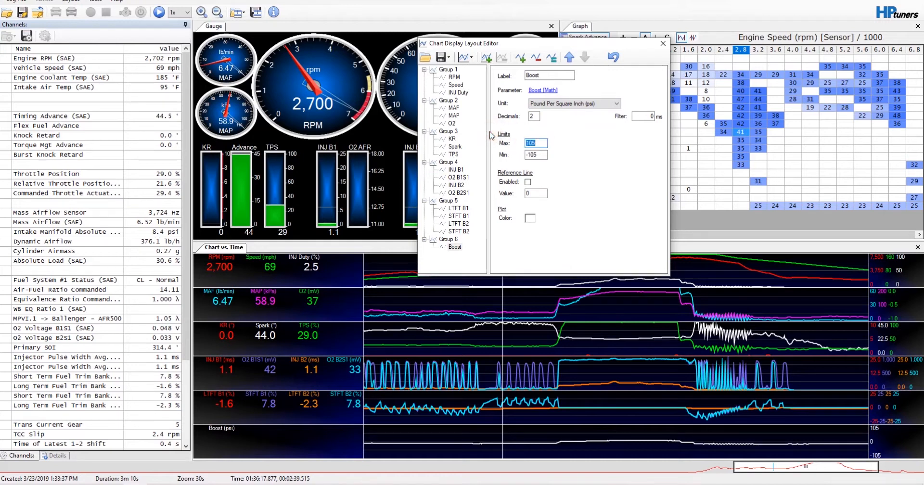
type("15")
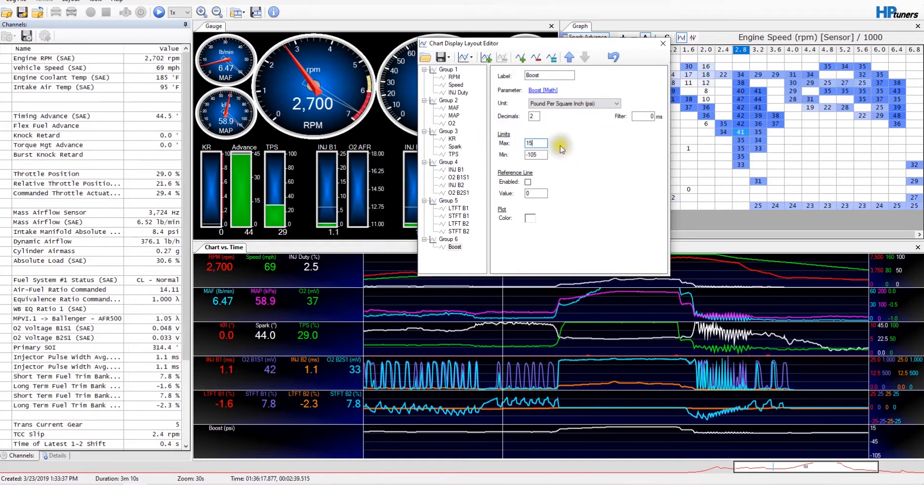
type("0")
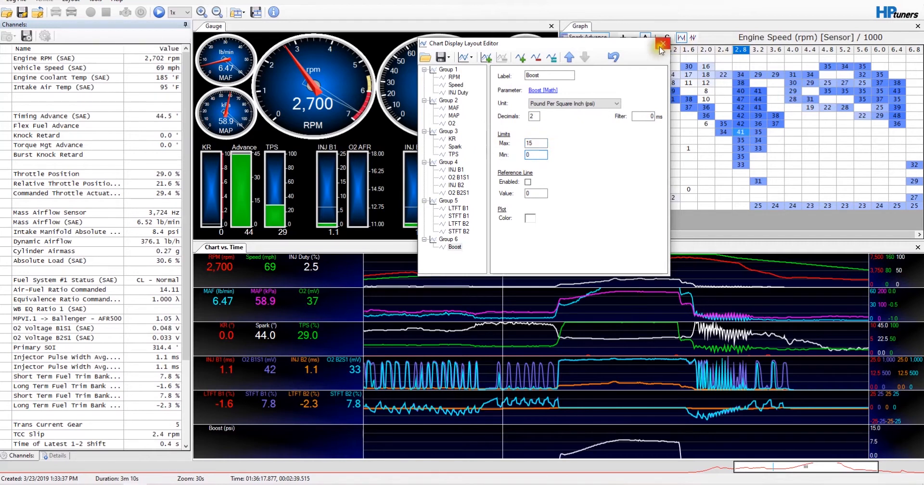
left_click(660, 46)
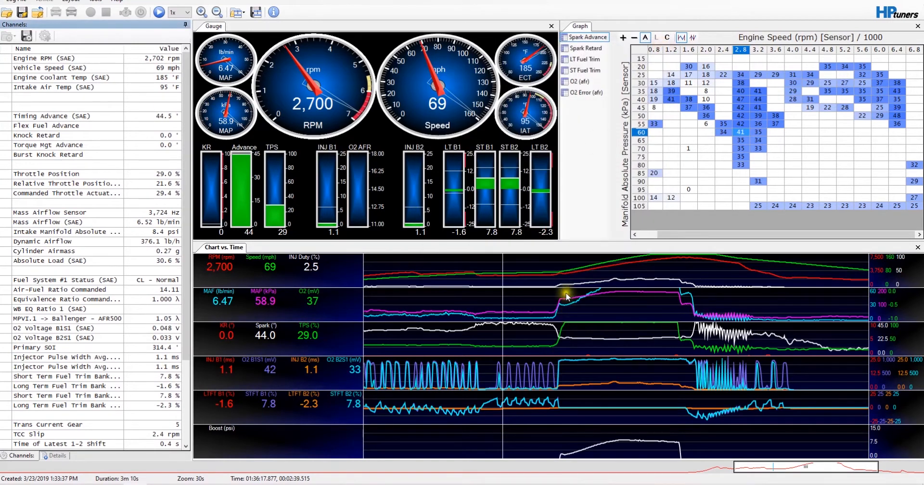
mouse_move(565, 278)
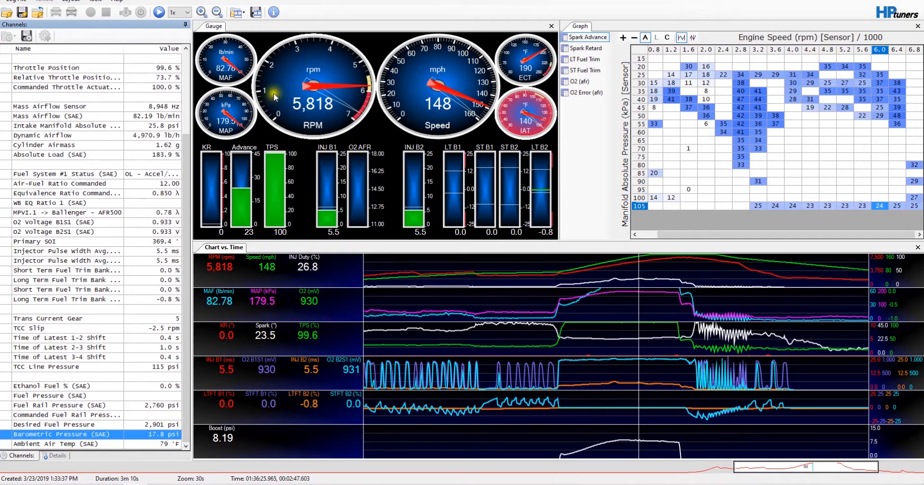
mouse_move(275, 97)
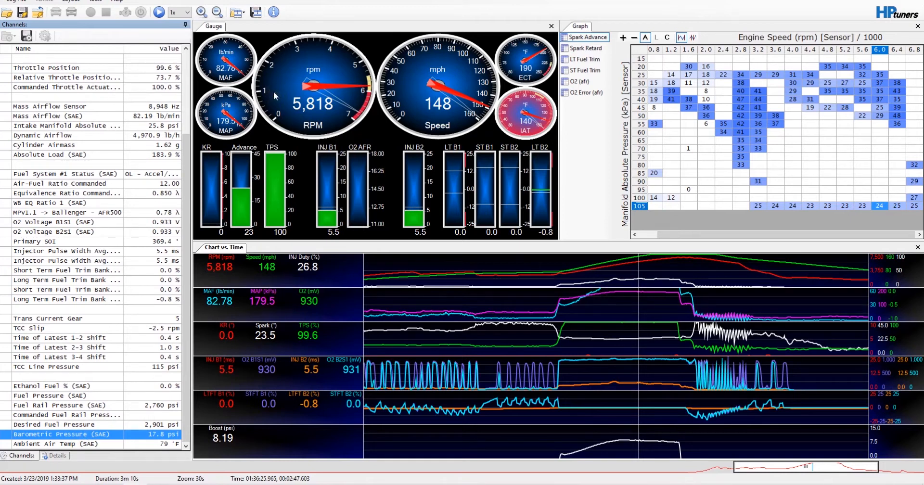
mouse_move(340, 123)
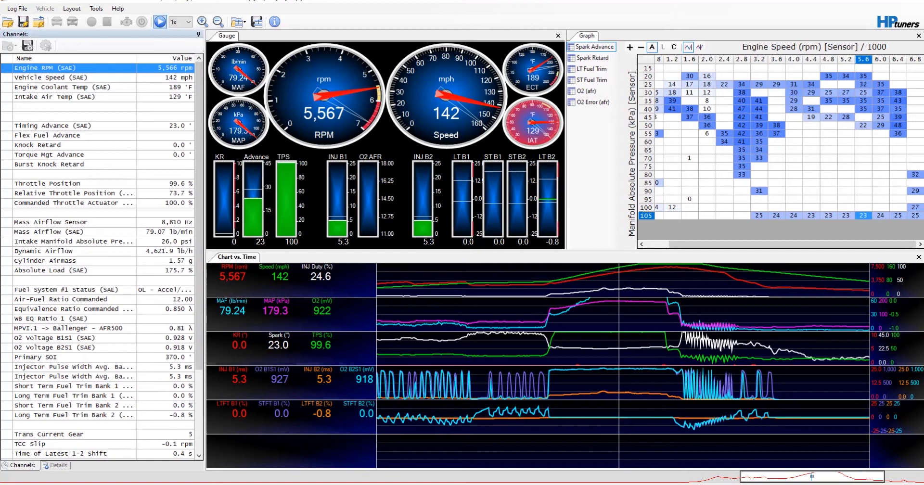
Step: Begin a new User Math parameter (ID 61001) in the Math Parameters Manager
left_click(96, 8)
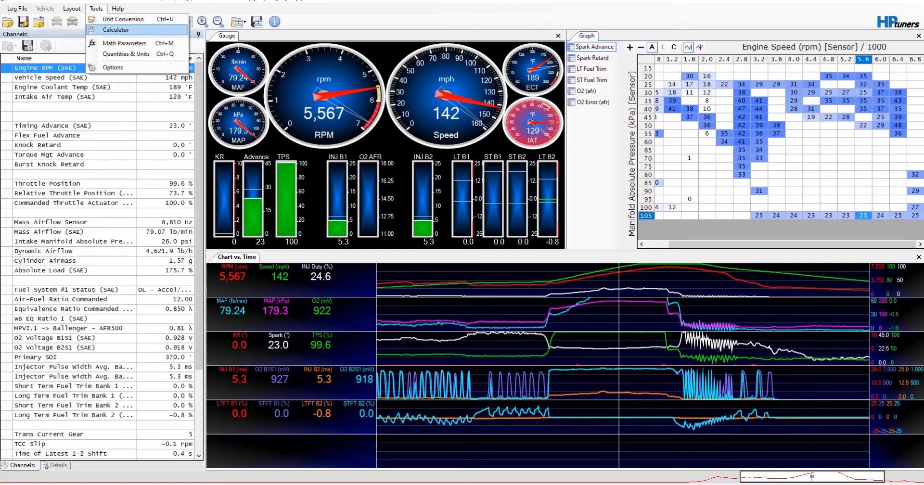
left_click(124, 43)
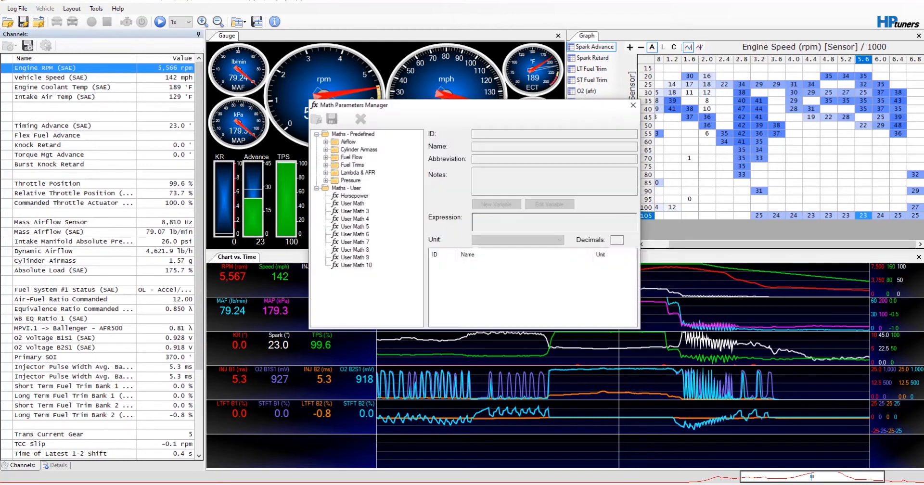
left_click(352, 204)
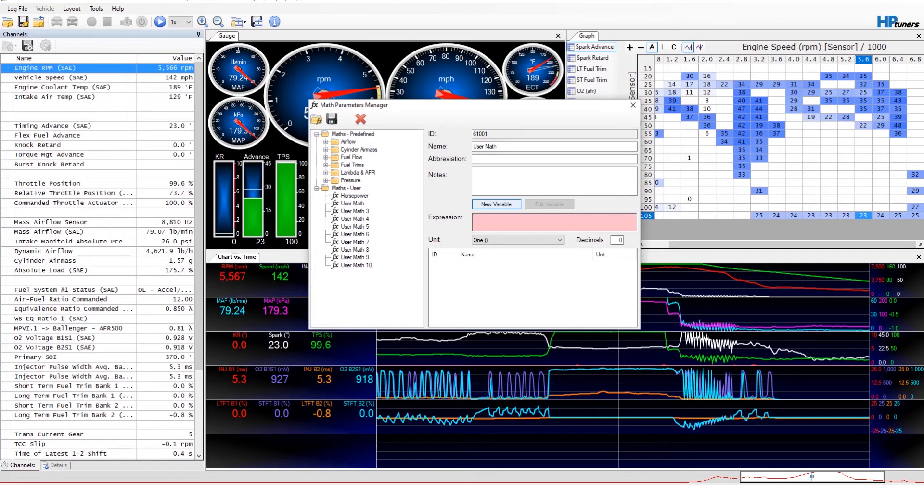
Step: Add Manifold Absolute Pressure [Sensor] in psi as the expression's variable
left_click(496, 204)
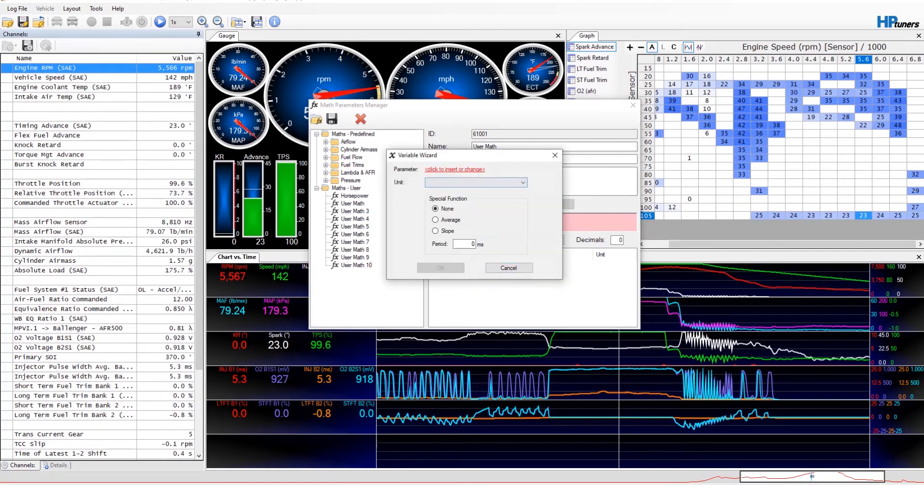
left_click(455, 170)
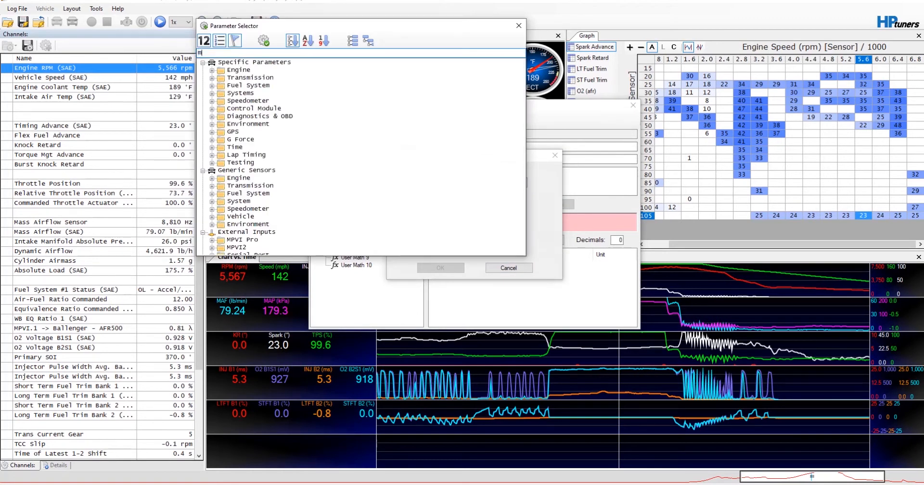
type("an")
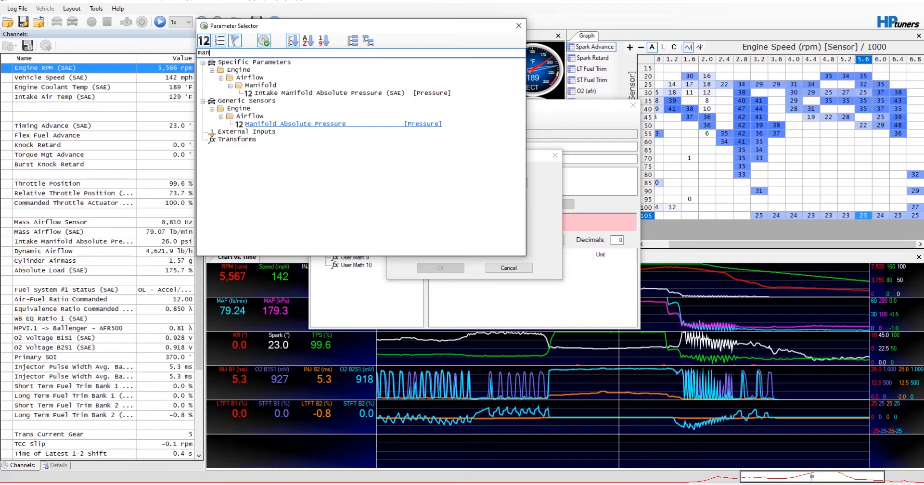
left_click(293, 123)
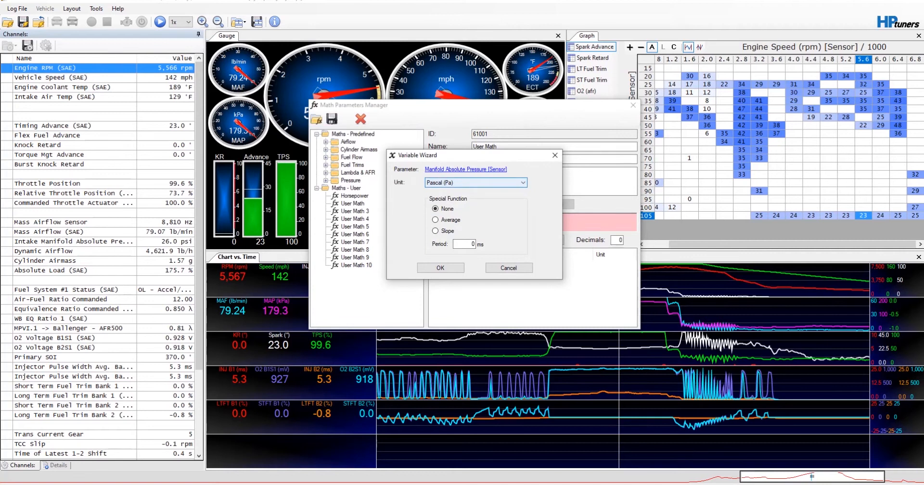
left_click(522, 182)
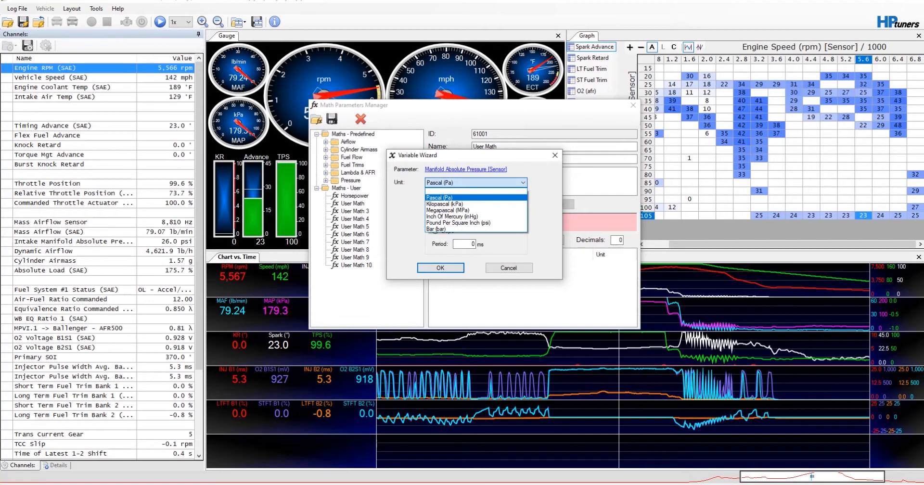
left_click(458, 222)
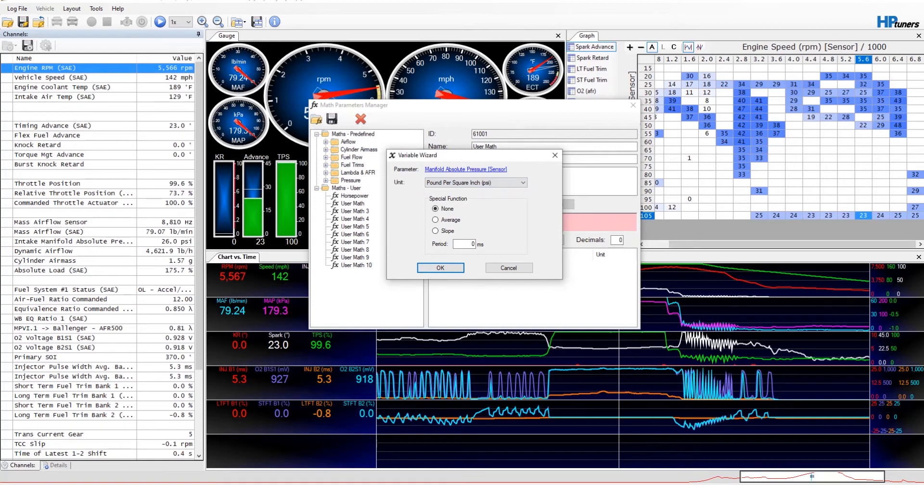
left_click(439, 267)
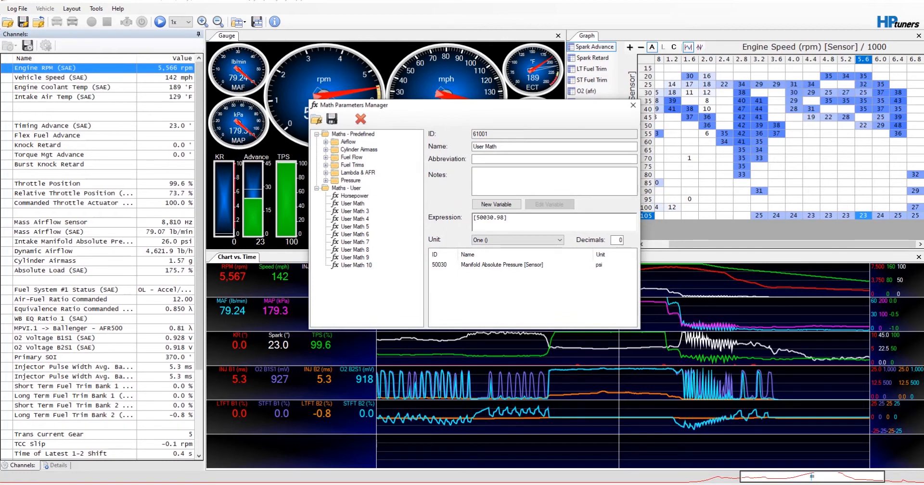
Step: Complete the expression as manifold pressure minus 14.85 and close the Math Parameters Manager
left_click(513, 218)
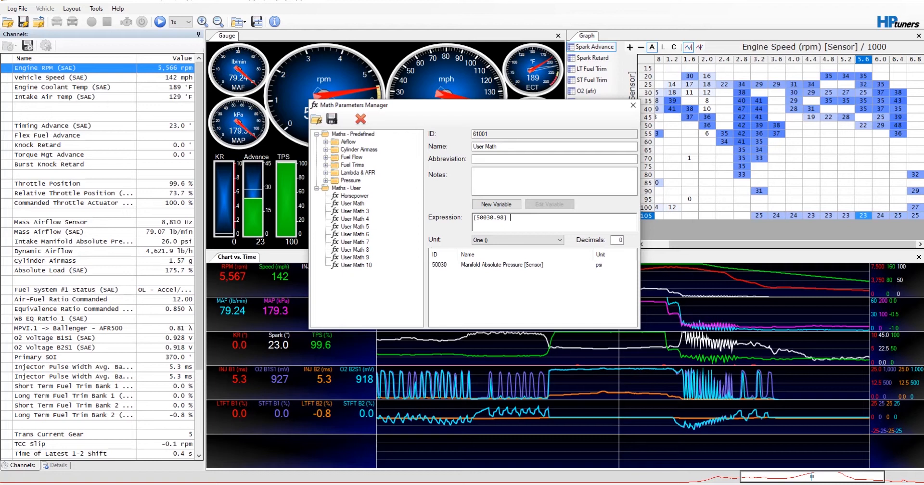
type("-")
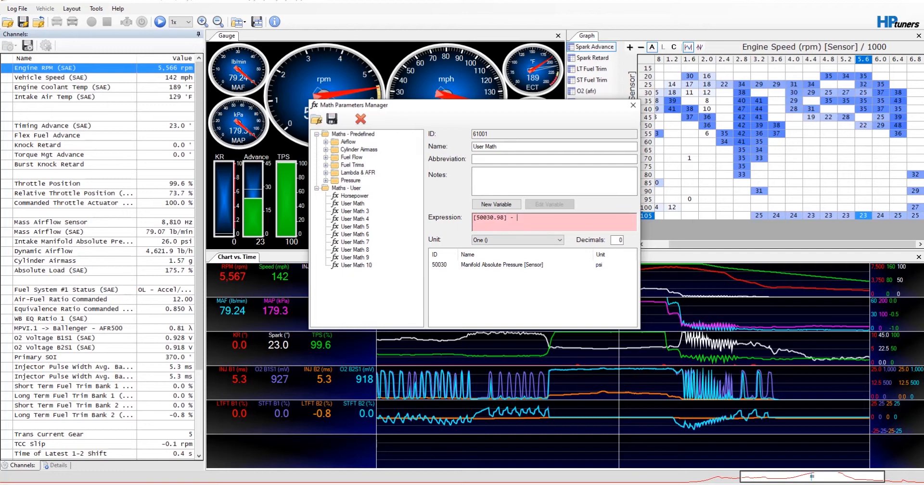
type("14.85")
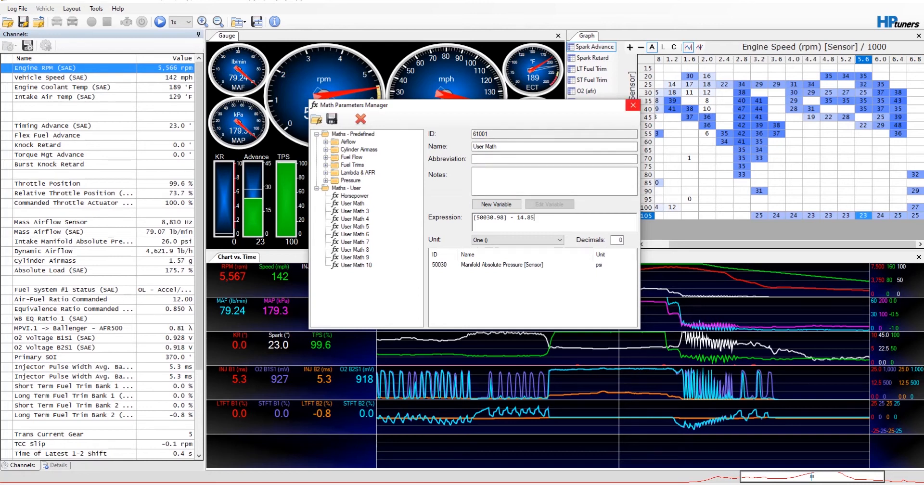
left_click(632, 105)
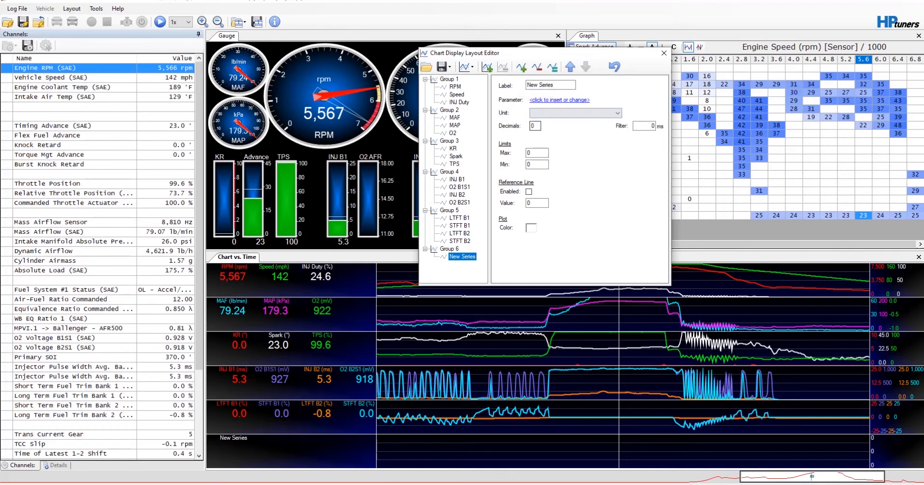
Step: Set the Group 6 series to plot User Math (Math - User) with a maximum limit of 15
left_click(560, 99)
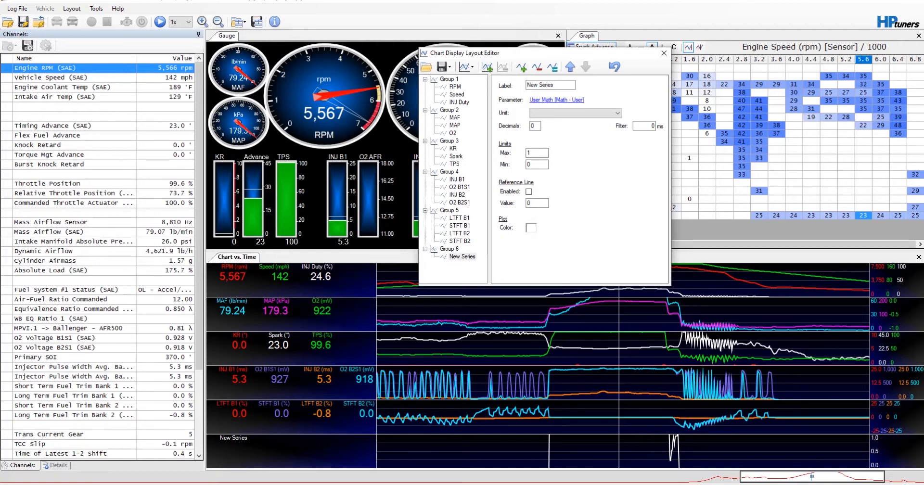
left_click(537, 152)
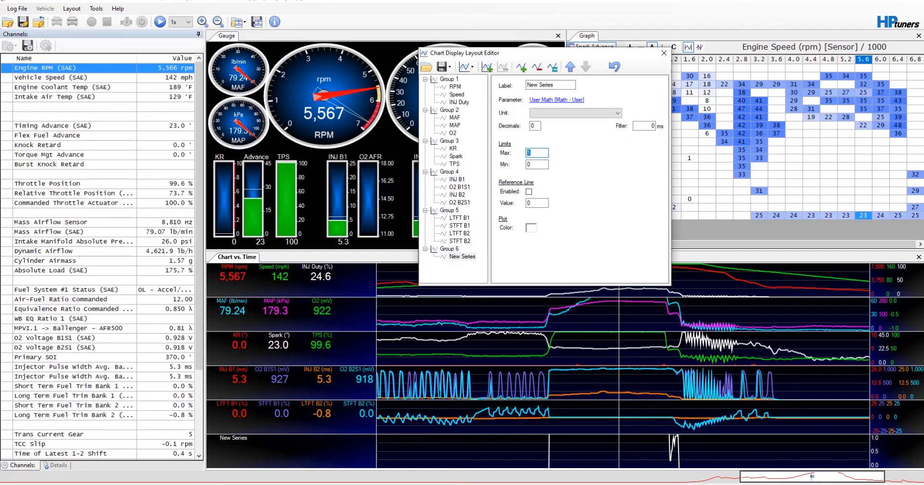
type("15")
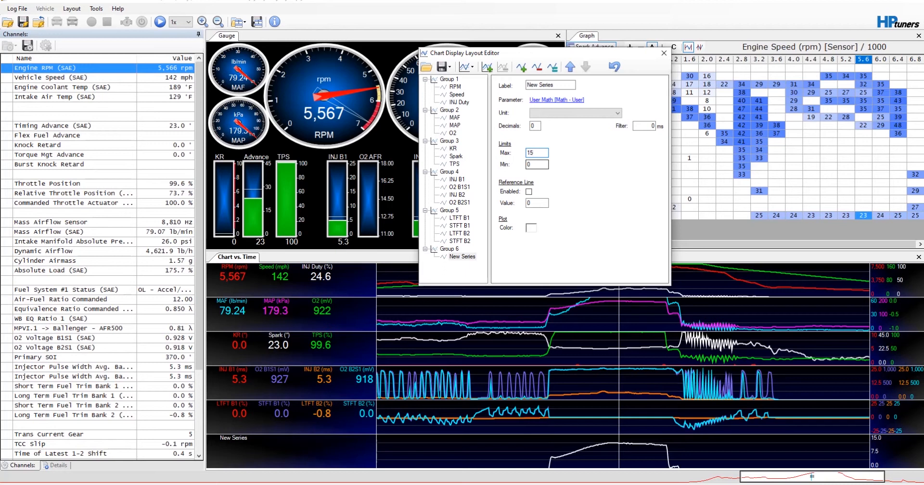
left_click(662, 53)
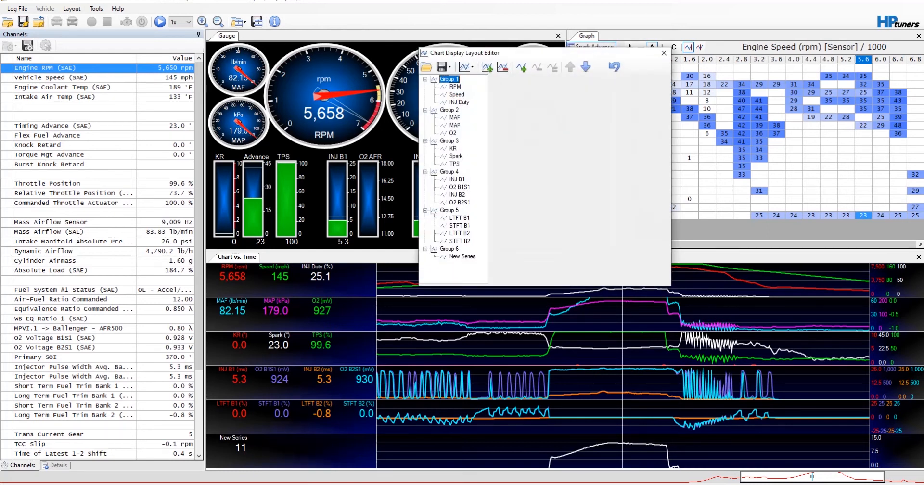
Step: Change the Group 6 series label from New Series to Boost
left_click(464, 257)
type("Boost")
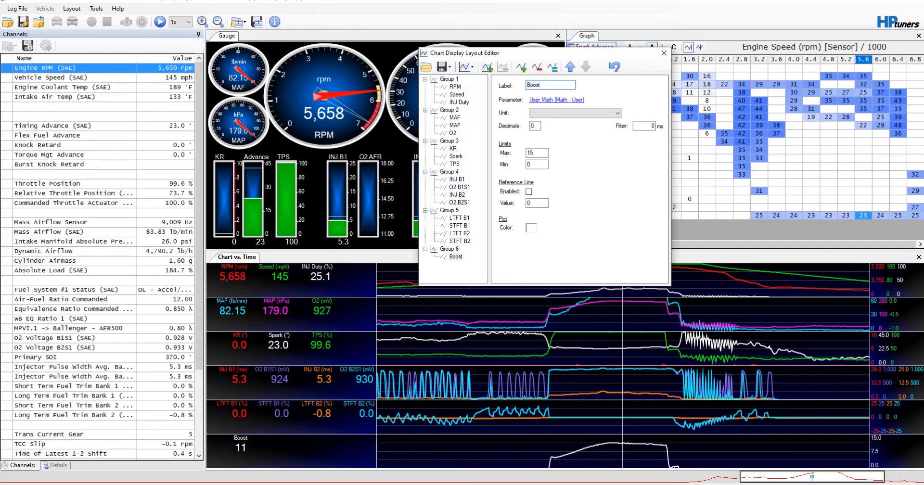
left_click(663, 53)
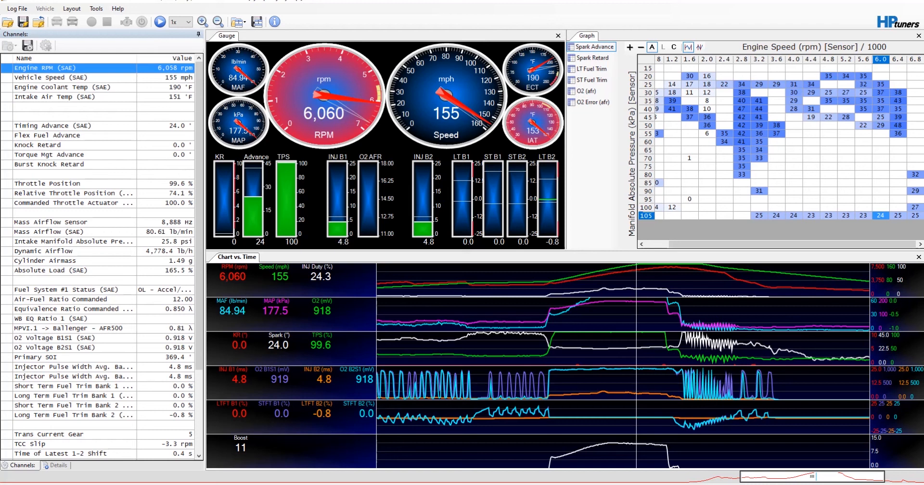
Step: Scroll the channel readings to review the Boost trace alongside knock retard and shift times
scroll("down", 3)
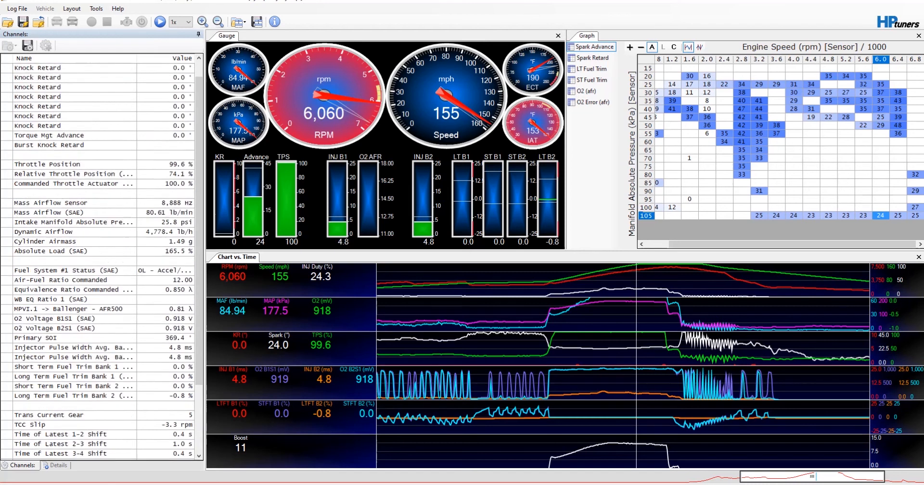